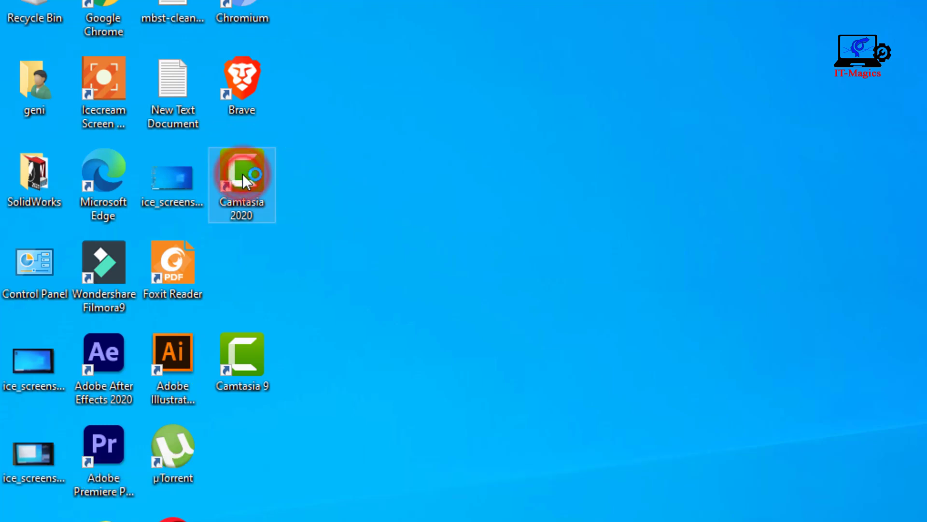
mouse_move(248, 177)
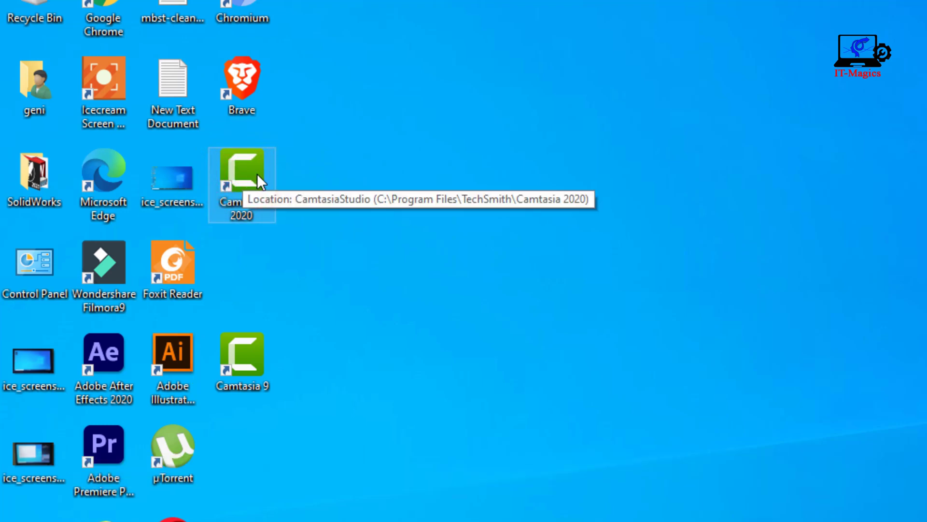
Launch Camtasia 2020 from its desktop shortcut into an empty Untitled Project.
right_click(241, 172)
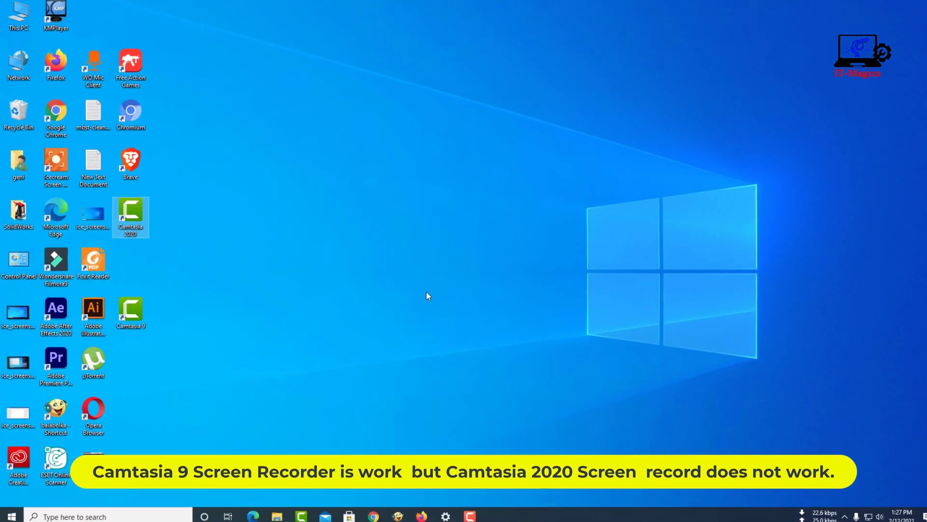
double_click(131, 213)
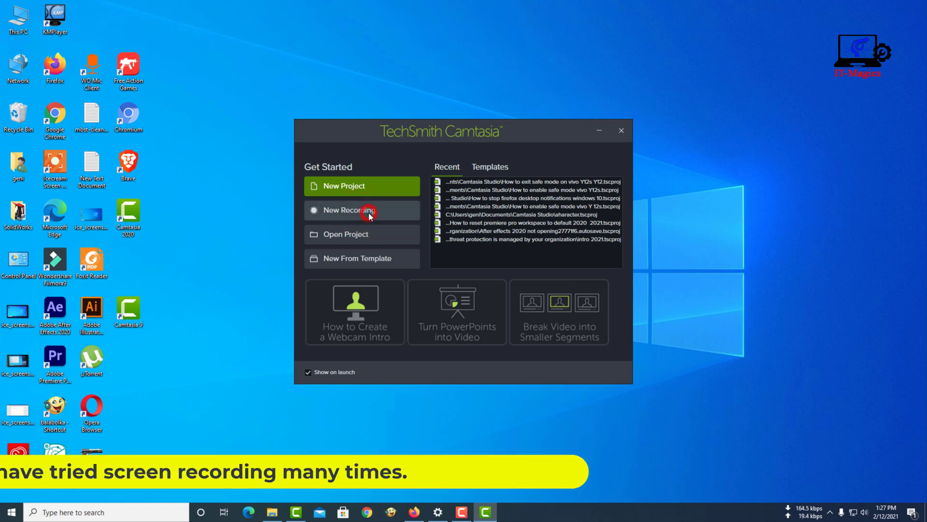
mouse_move(371, 233)
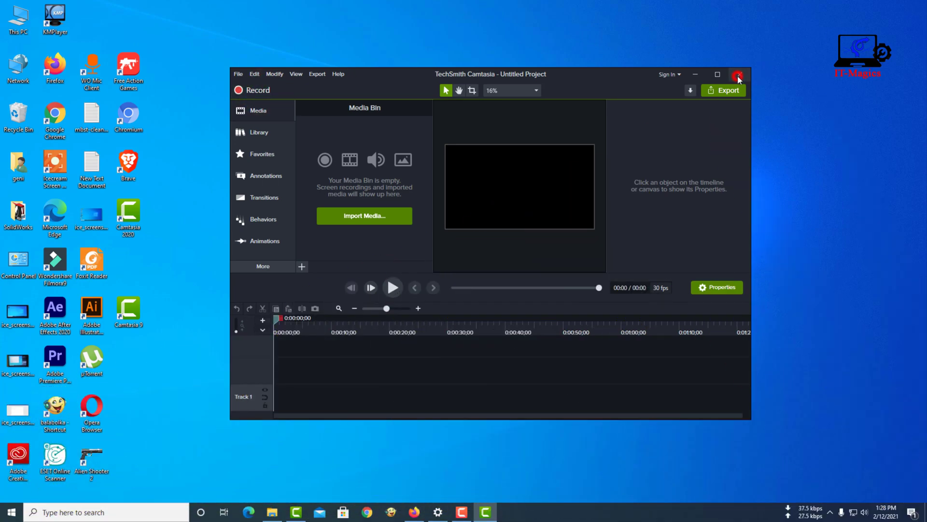
Close the editor and open the Camtasia 2020 shortcut's file location in File Explorer.
click(737, 79)
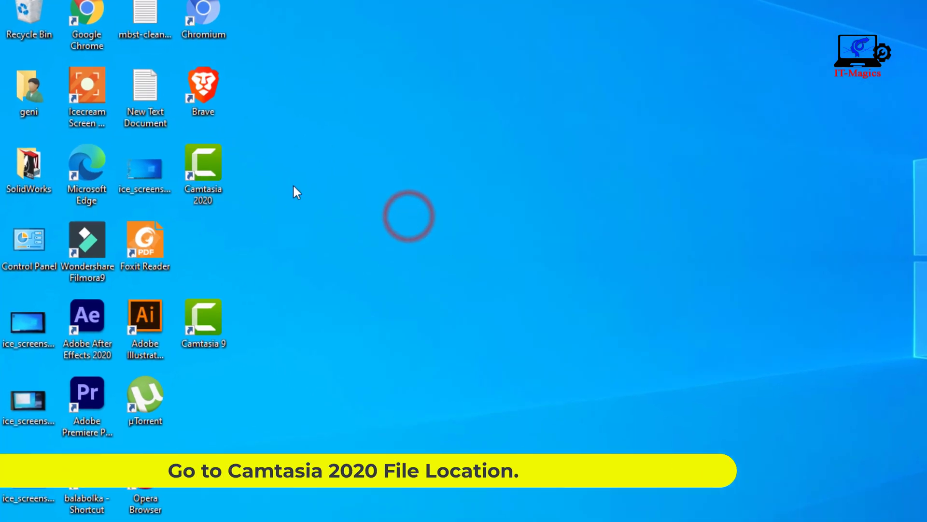
right_click(202, 165)
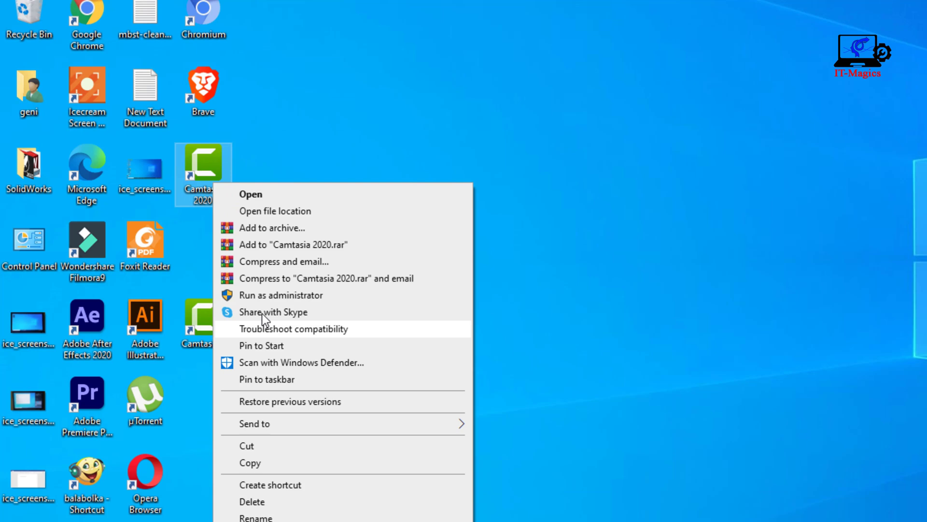
mouse_move(267, 211)
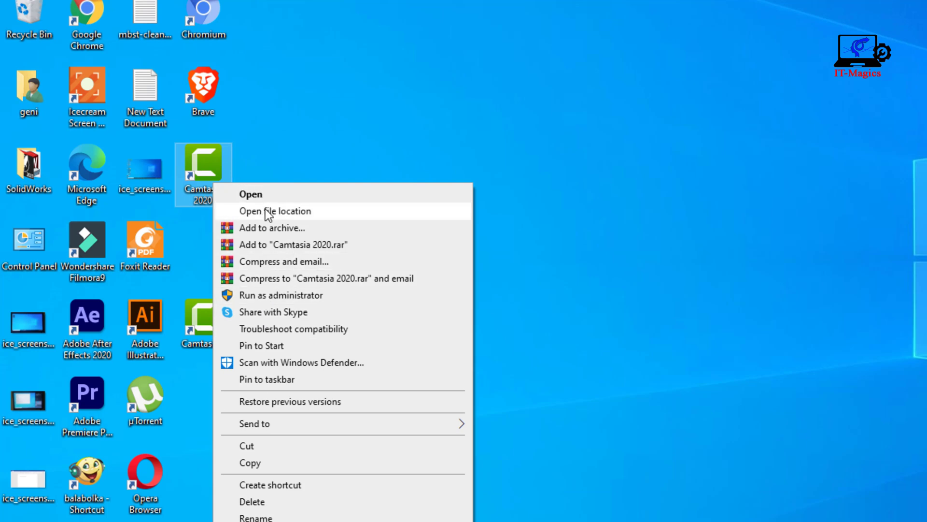
click(276, 212)
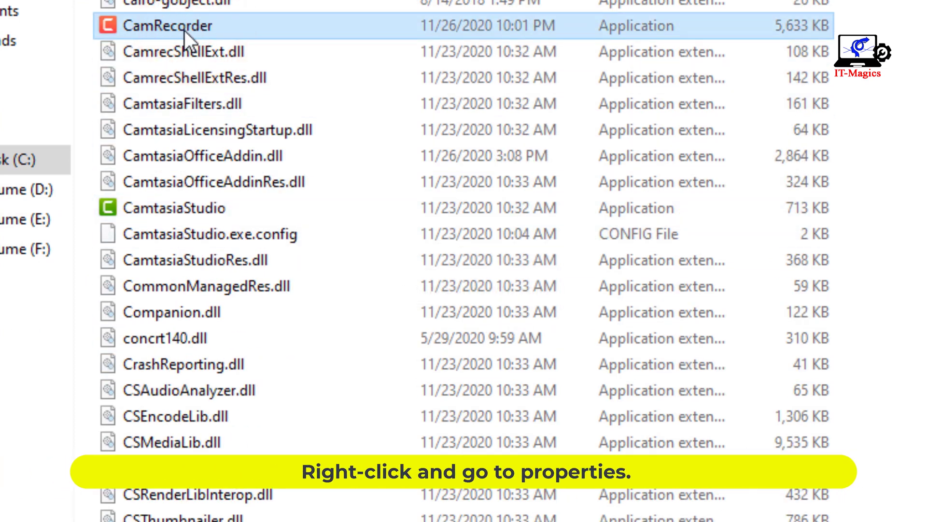
Show CamRecorder's Properties on the Compatibility settings.
right_click(165, 26)
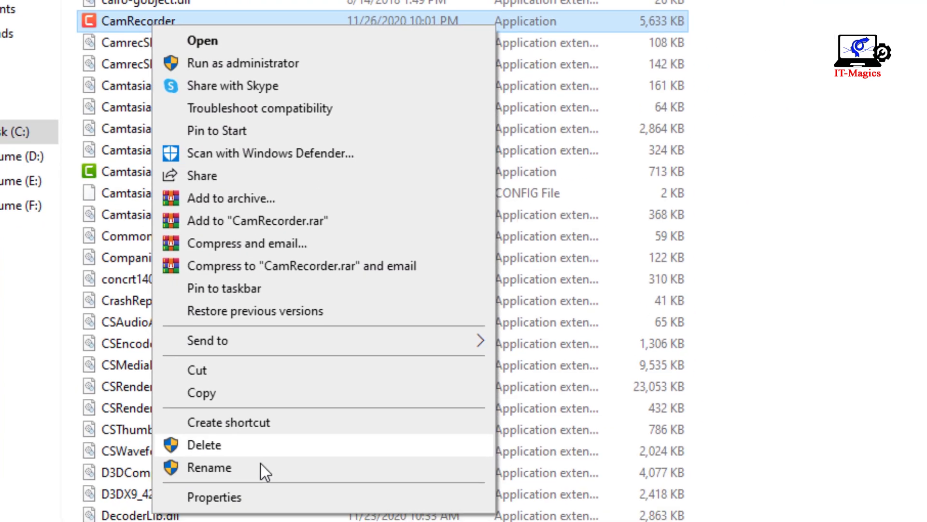
click(214, 496)
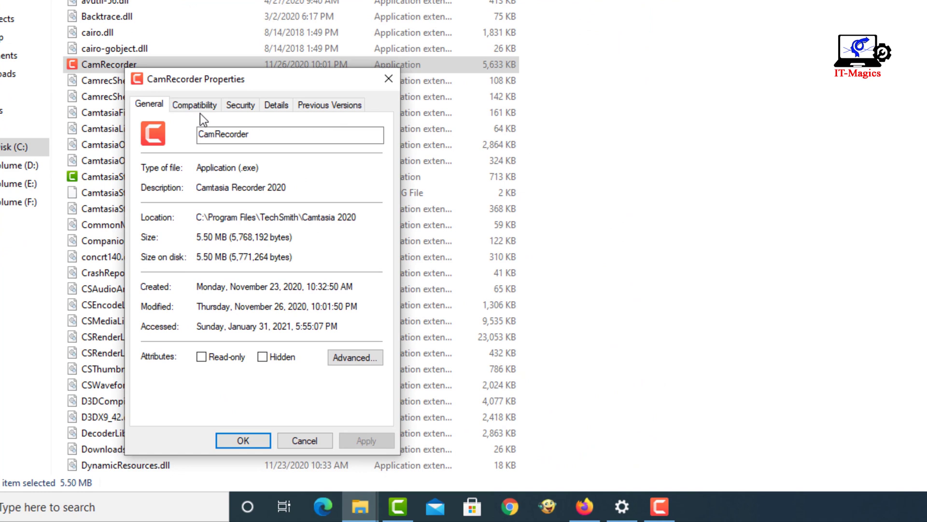
click(194, 104)
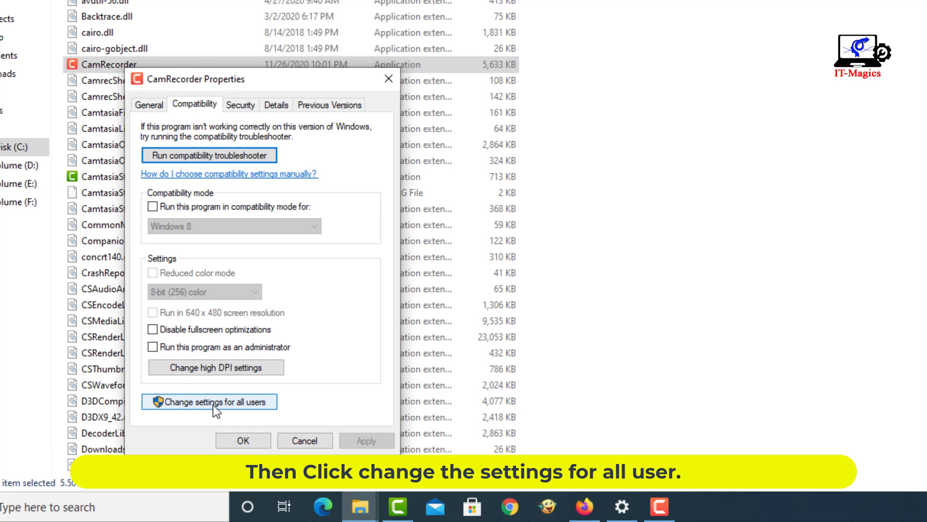
Tick 'Run this program as an administrator' for all users, apply it and close CamRecorder's properties.
click(208, 401)
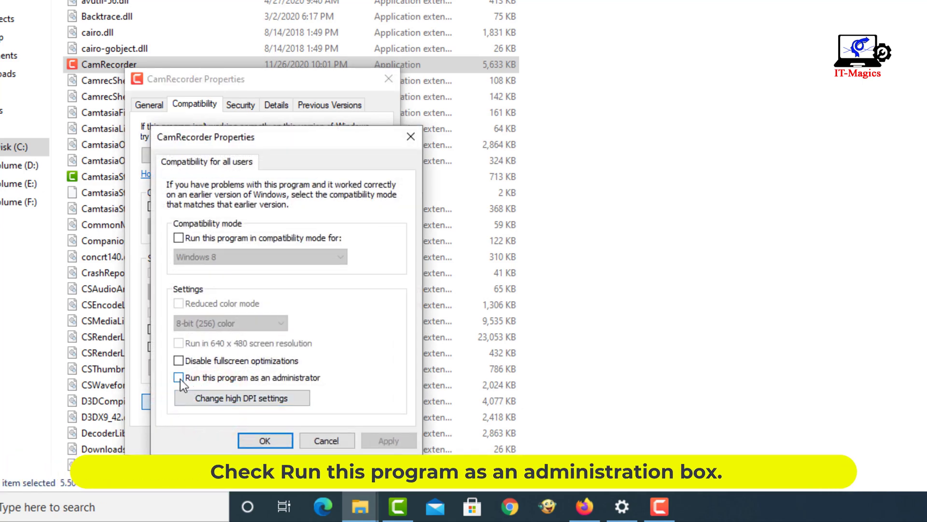
click(178, 378)
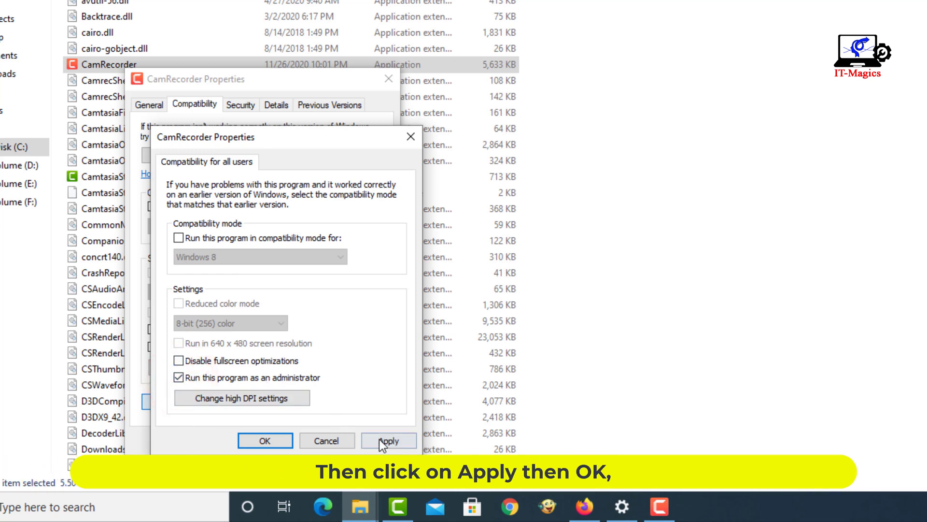
click(389, 440)
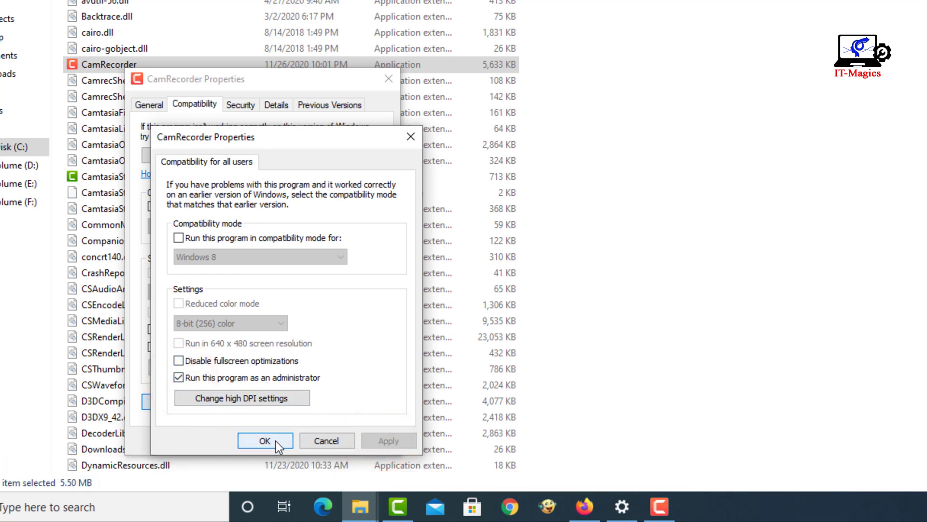
click(265, 441)
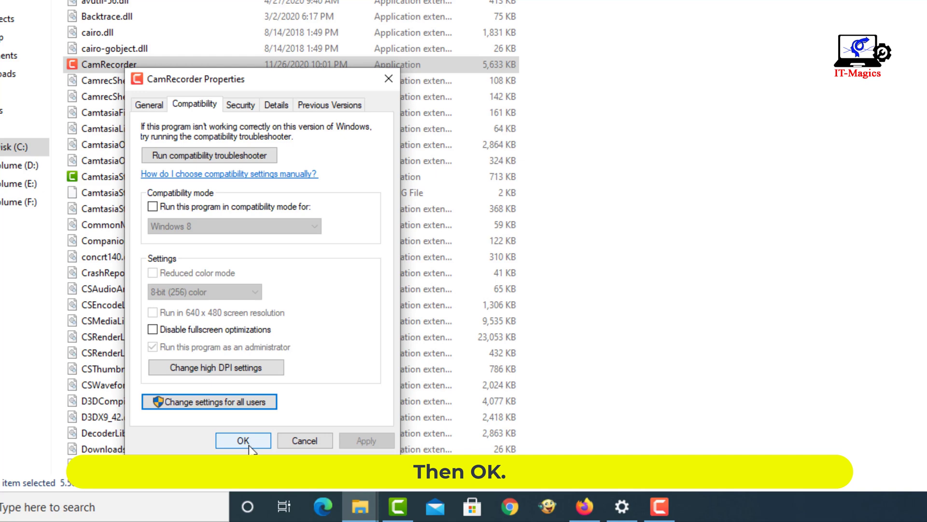
click(242, 441)
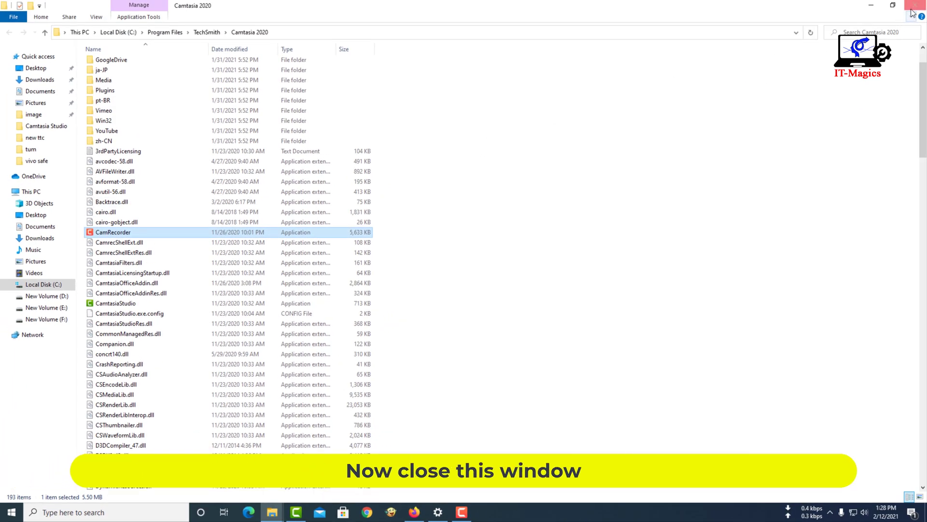
Close the install folder and relaunch Camtasia 2020 to its welcome screen.
click(913, 6)
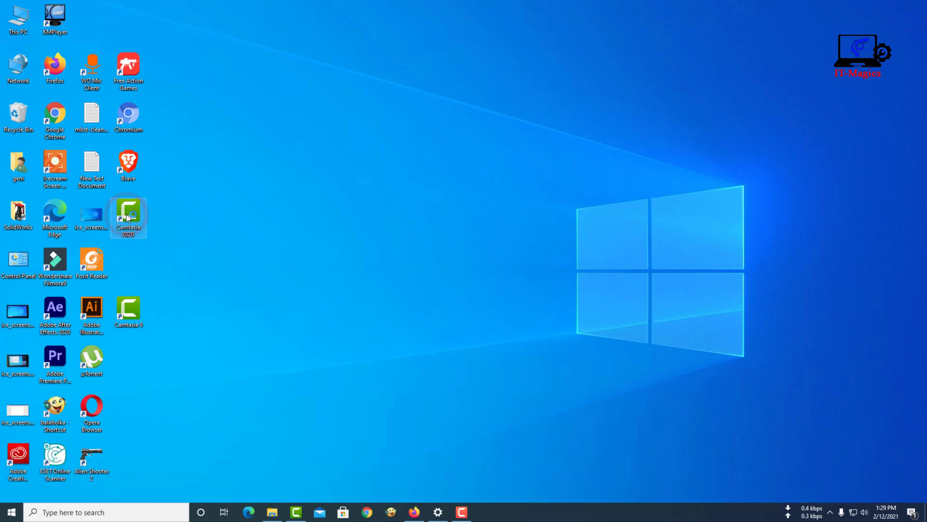
double_click(128, 213)
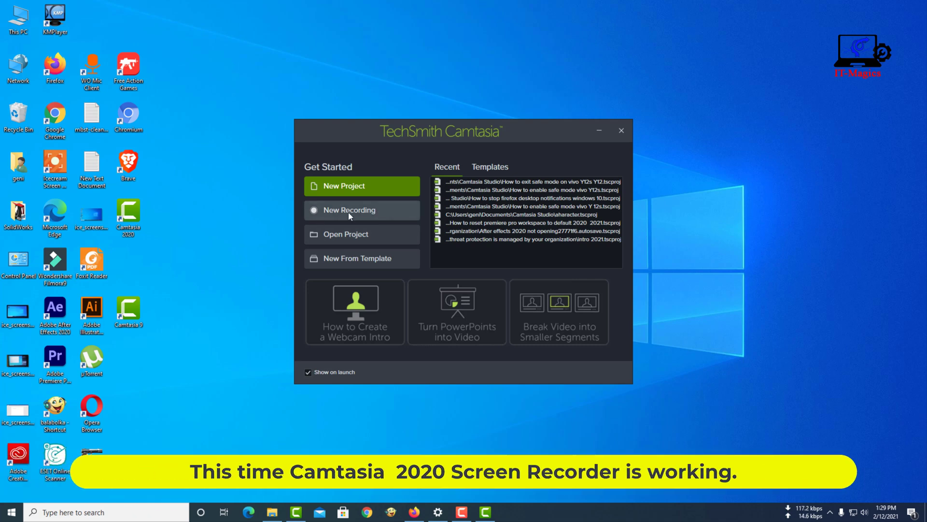
Start a New Recording, dismiss both shortcut warnings and begin capturing the screen.
click(346, 209)
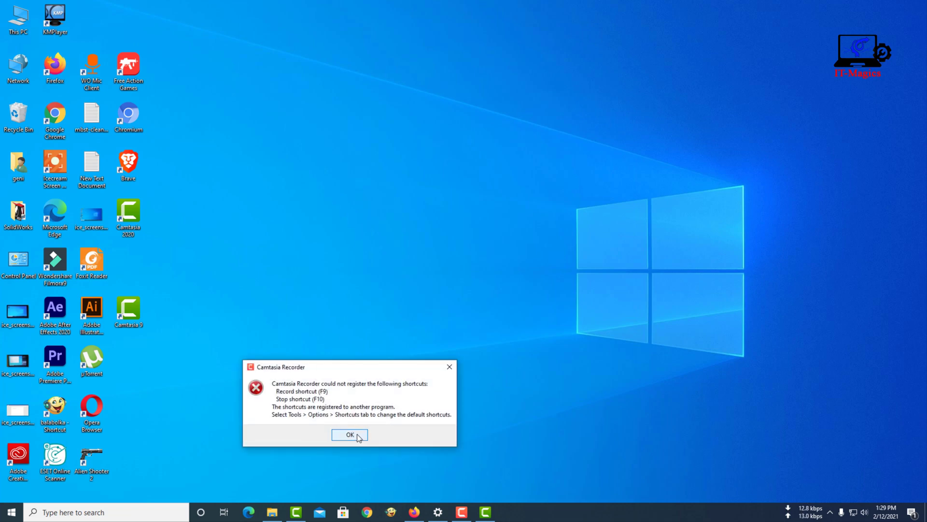
click(349, 435)
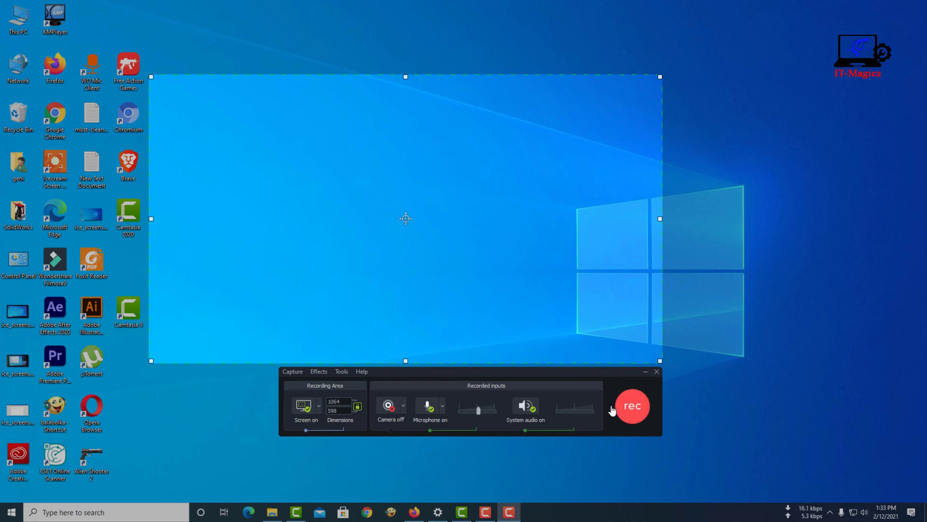
click(631, 406)
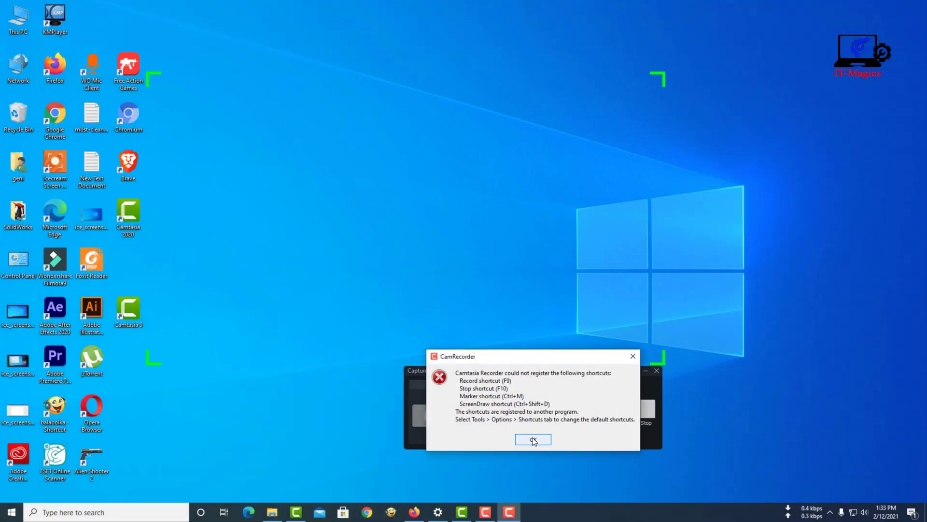
click(532, 439)
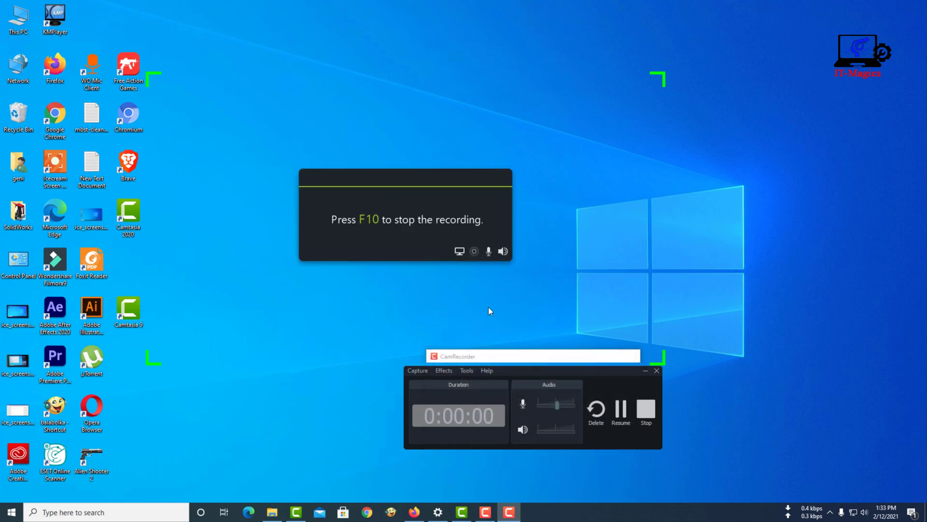